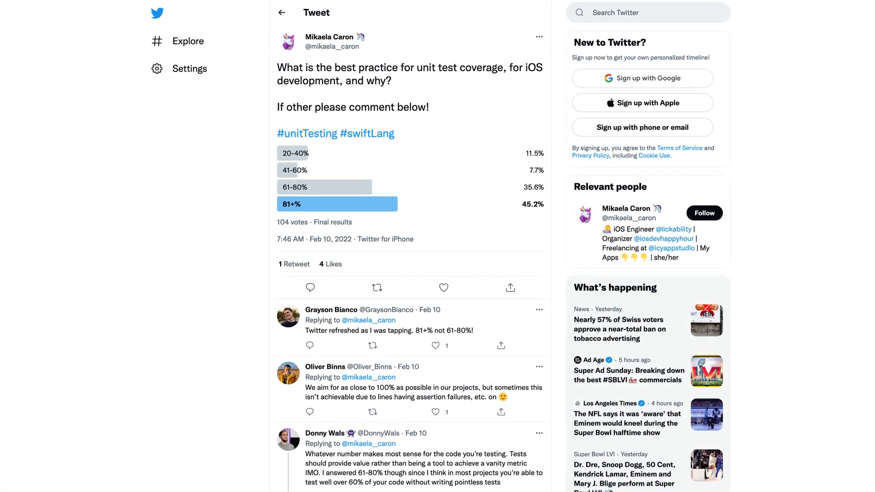
scroll("down", 3)
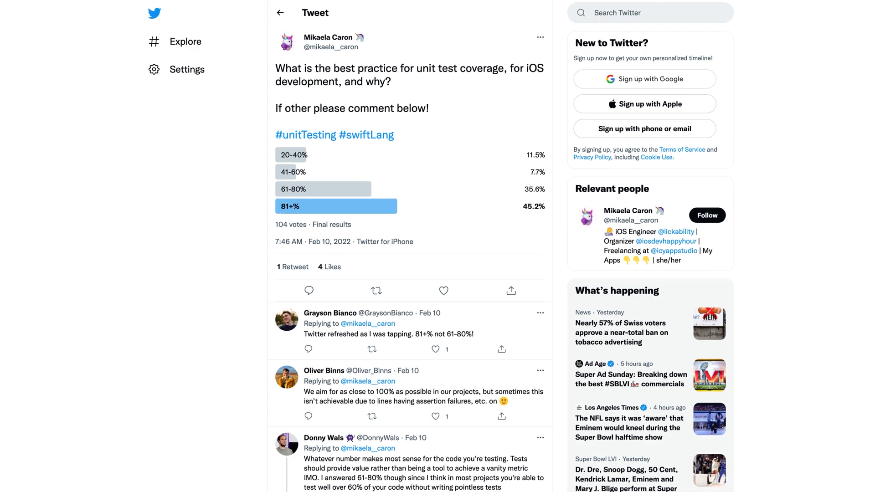